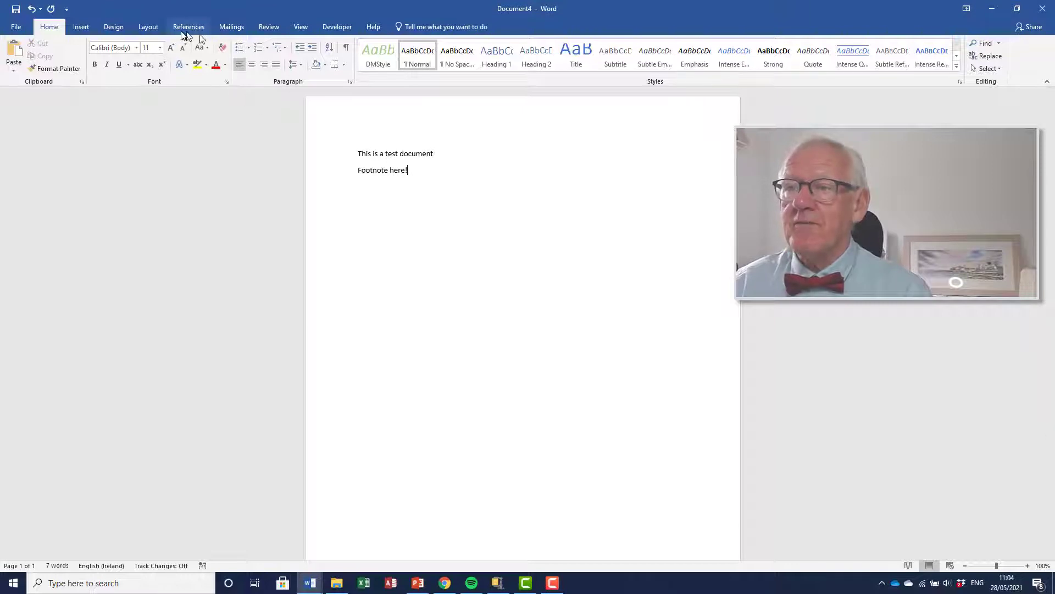
Step: Insert footnote 1 after 'Footnote here!' and enter its note text 'Dave's First Footnote'
{"action": "left_click", "coordinate": [188, 27]}
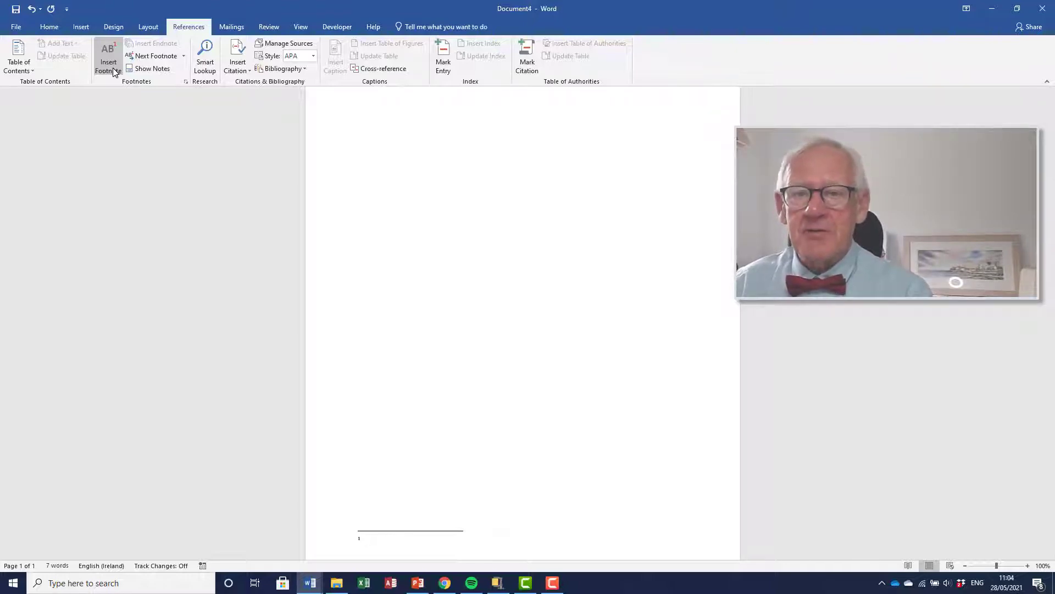
{"action": "left_click", "coordinate": [107, 57]}
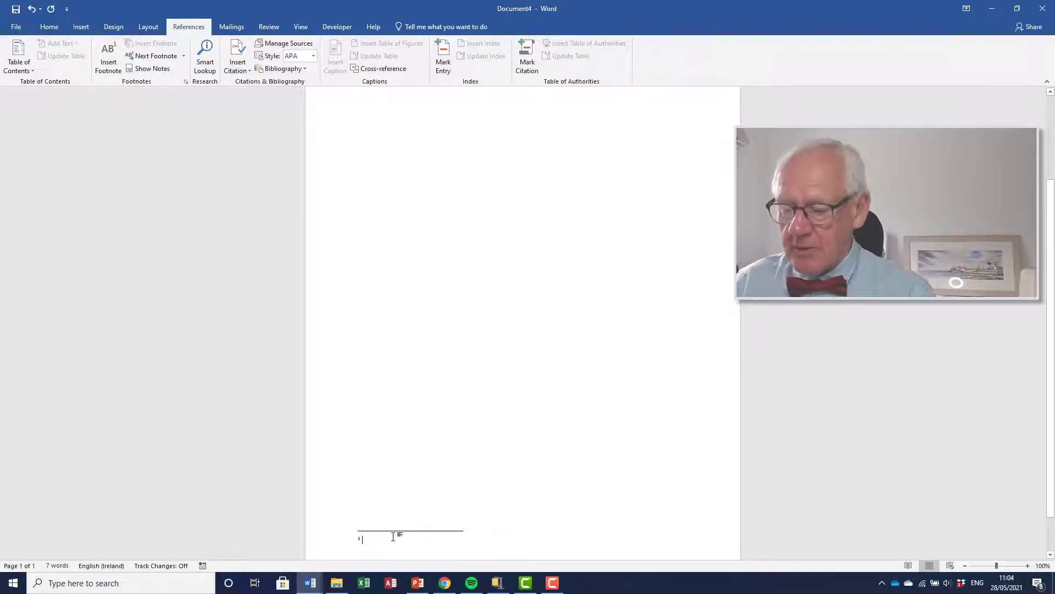
{"action": "type", "text": "Dave’s First"}
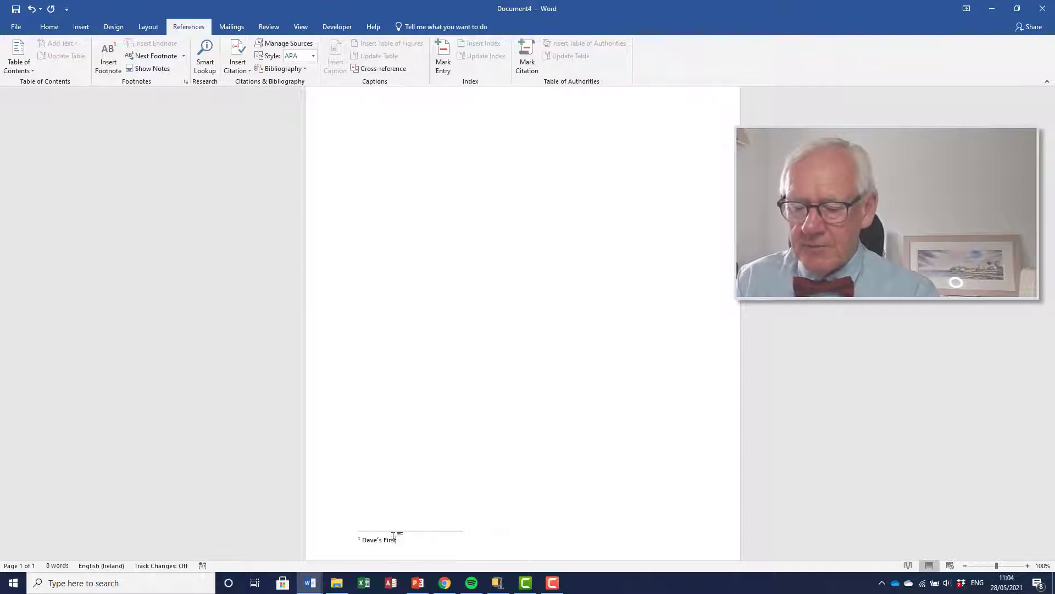
{"action": "type", "text": "Footnote"}
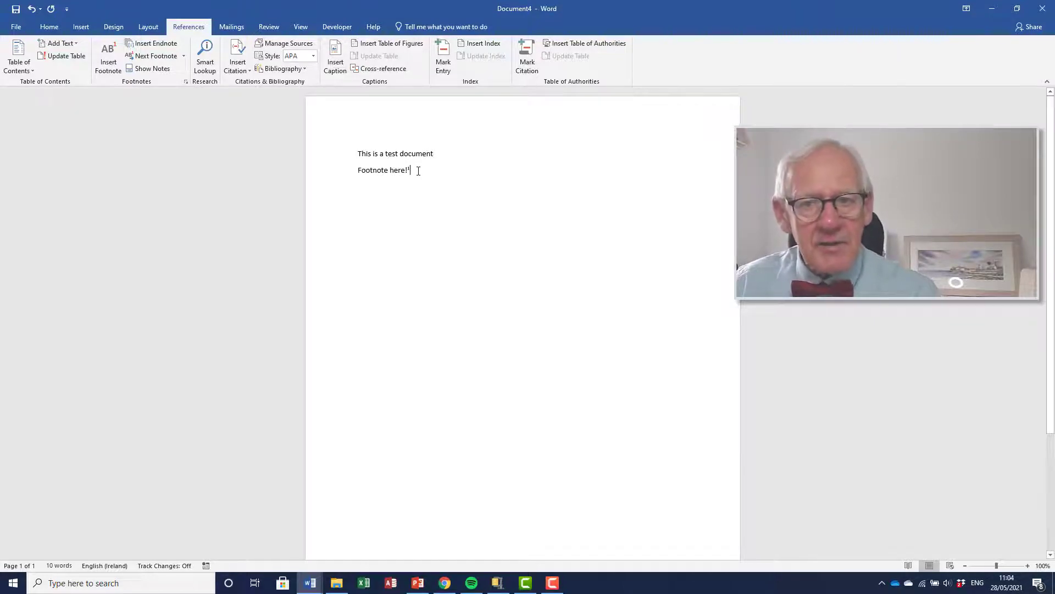
Step: Switch to Draft view and show the footnotes pane via References > Show Notes
{"action": "left_click", "coordinate": [300, 27]}
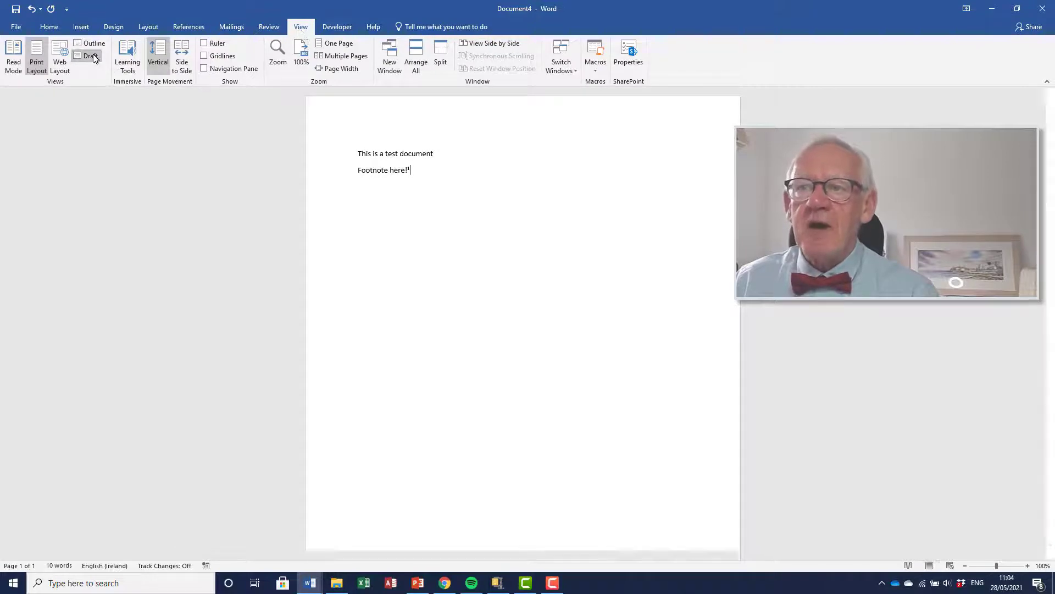
{"action": "left_click", "coordinate": [86, 56]}
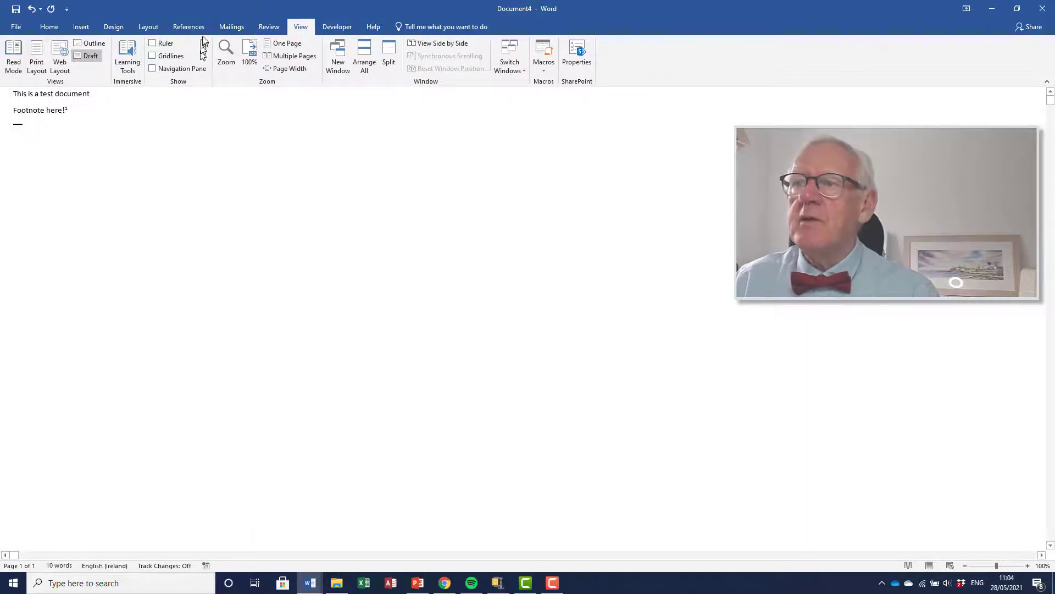
{"action": "left_click", "coordinate": [188, 26]}
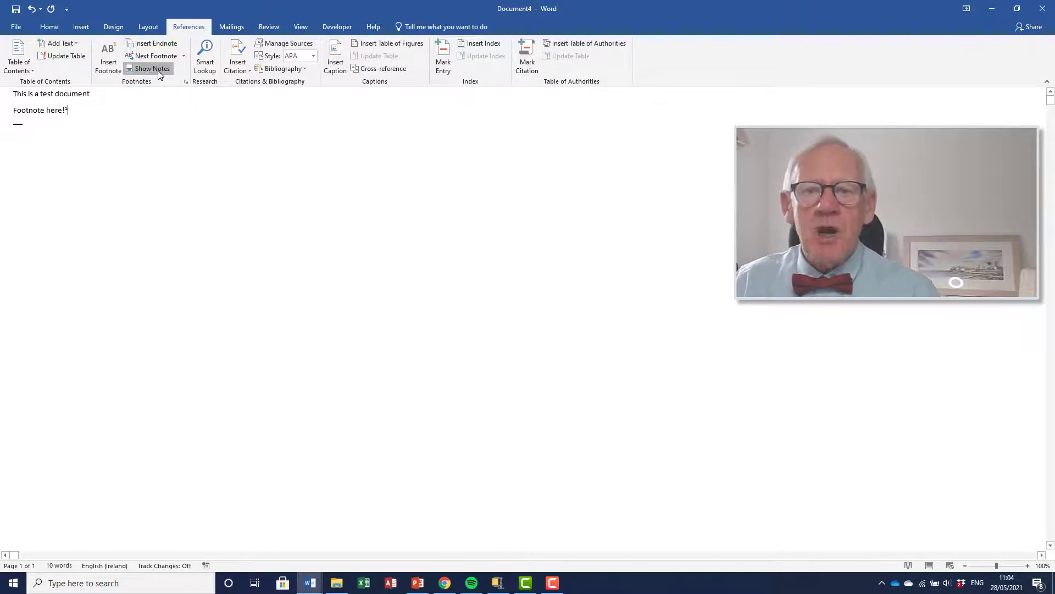
{"action": "left_click", "coordinate": [152, 68]}
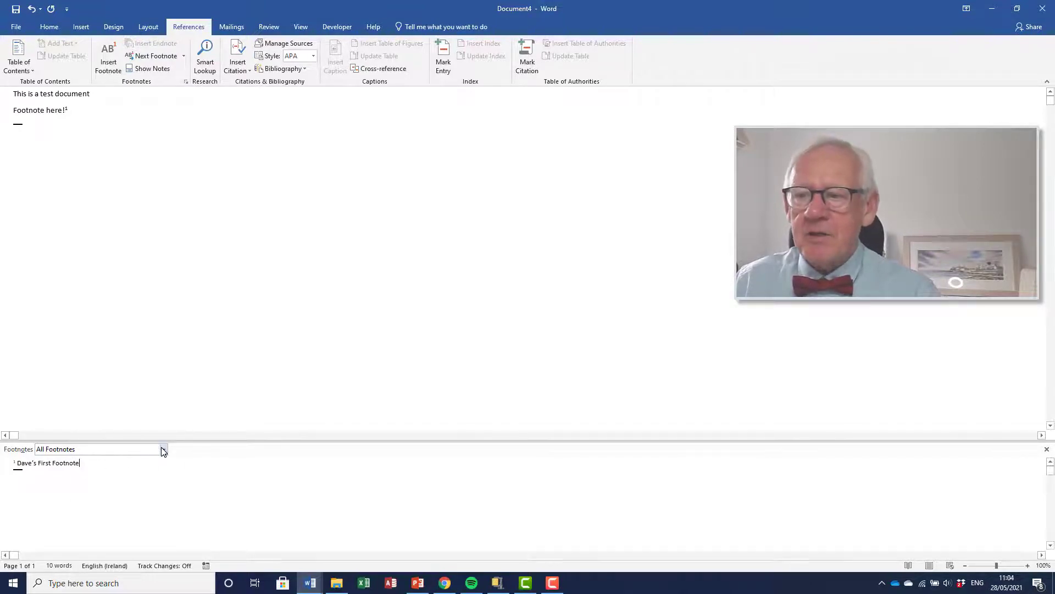
Step: Keep All Footnotes in the pane, select the footnote text and right-align it from Home
{"action": "left_click", "coordinate": [163, 448]}
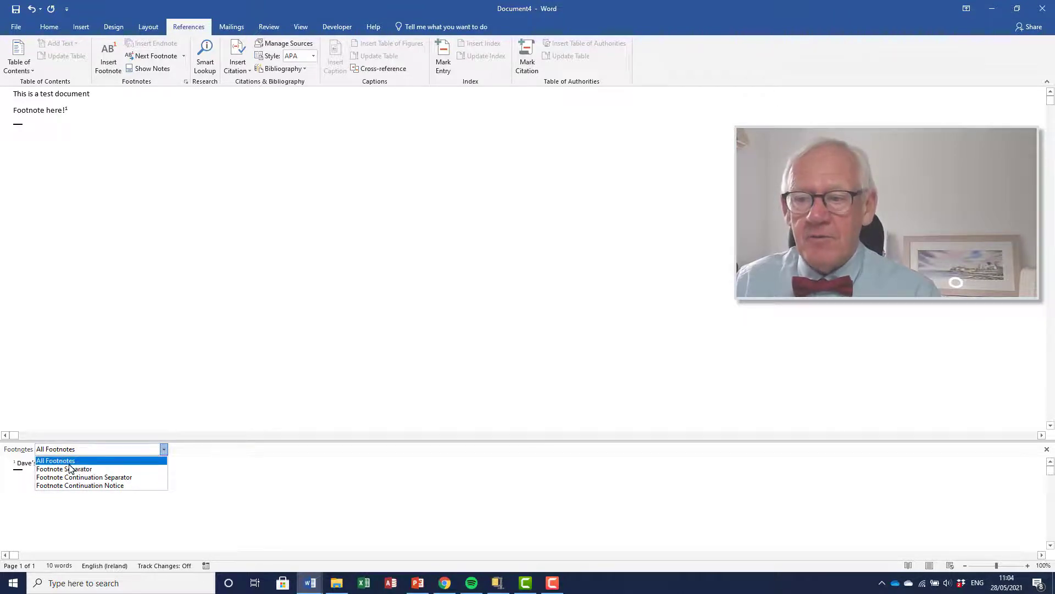
{"action": "left_click", "coordinate": [56, 460]}
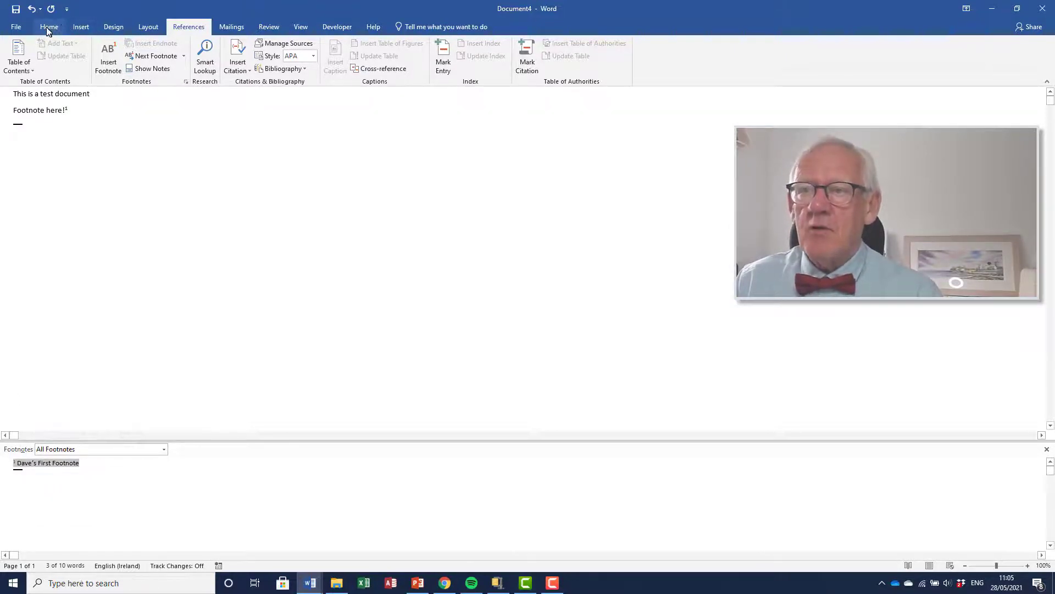
{"action": "left_click", "coordinate": [48, 27]}
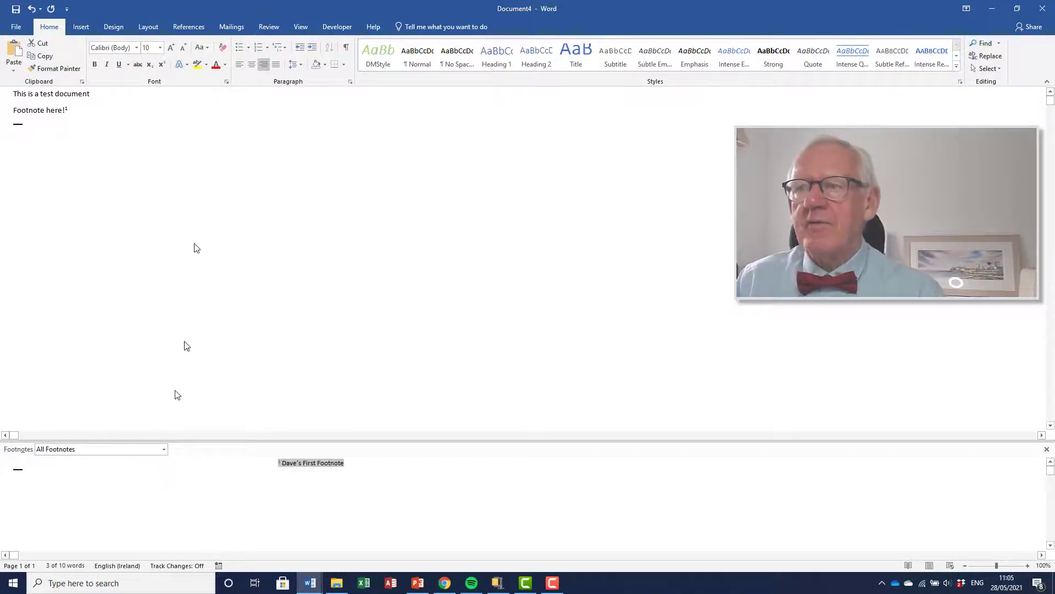
Step: Check the footnote in Print Layout, then return to Draft view
{"action": "left_click", "coordinate": [300, 26]}
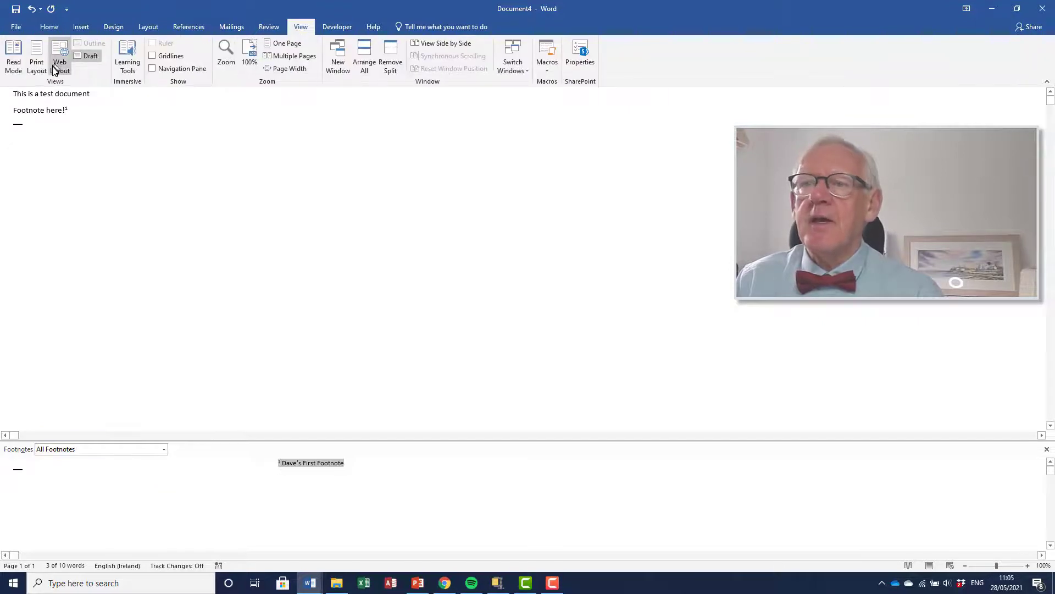
{"action": "left_click", "coordinate": [37, 57]}
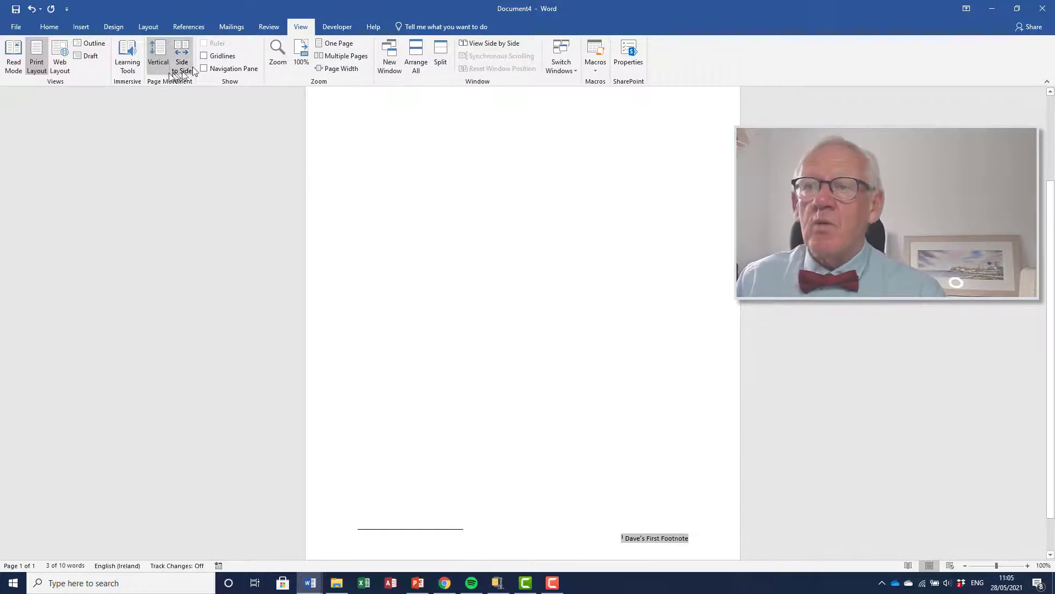
{"action": "left_click", "coordinate": [90, 55]}
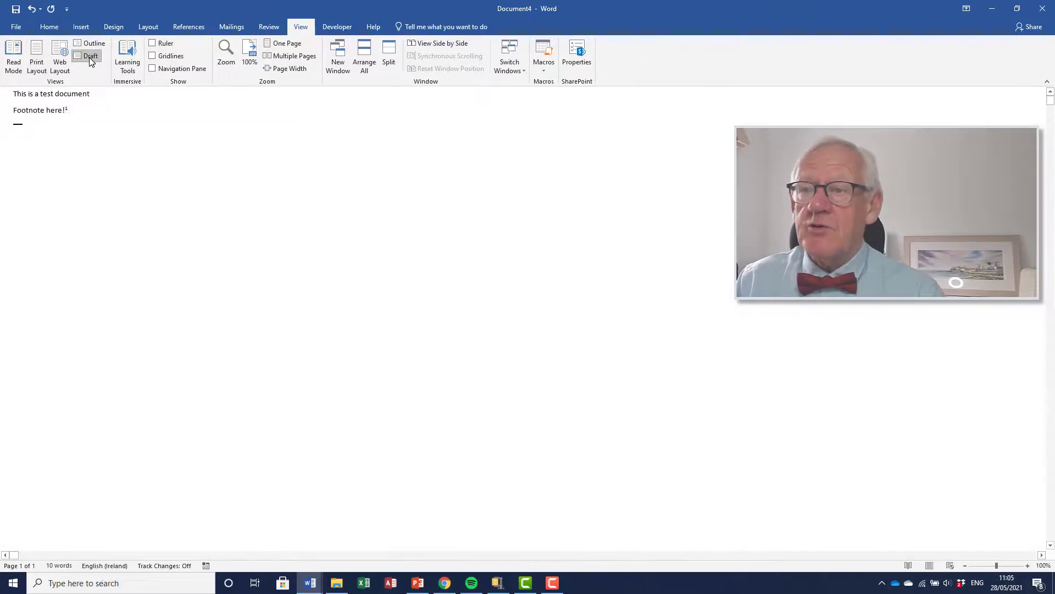
Step: Reopen the notes pane, choose Footnote Separator and right-align the separator line
{"action": "left_click", "coordinate": [188, 26]}
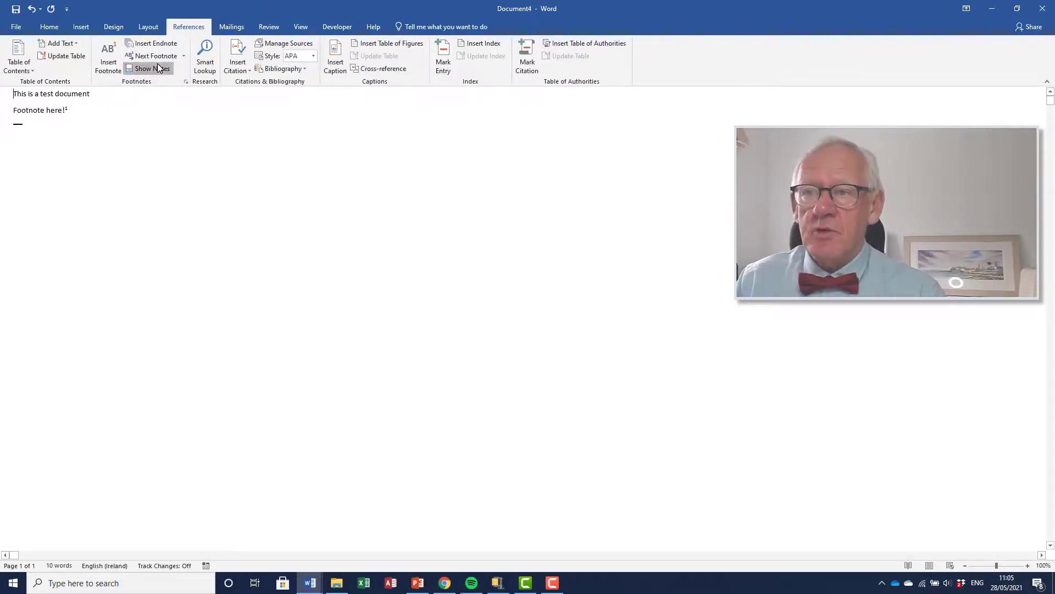
{"action": "left_click", "coordinate": [152, 68]}
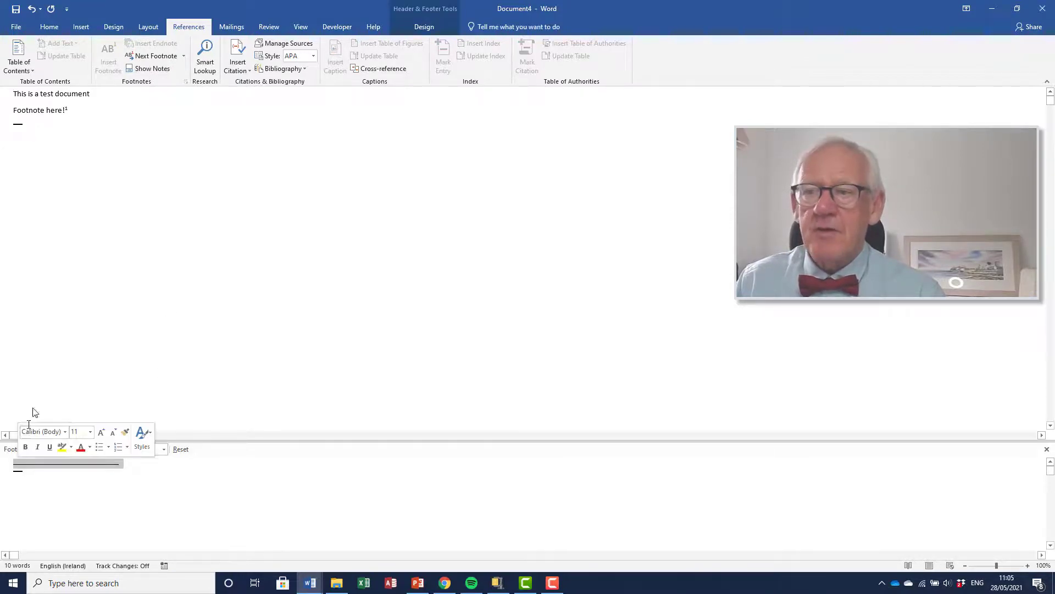
{"action": "left_click", "coordinate": [48, 27]}
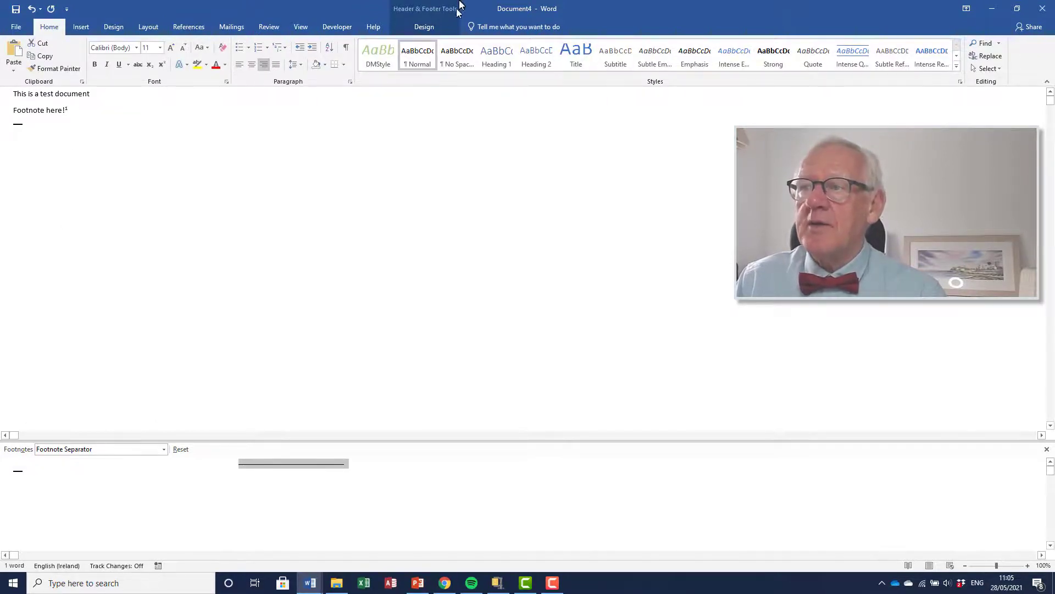
{"action": "left_click", "coordinate": [300, 26]}
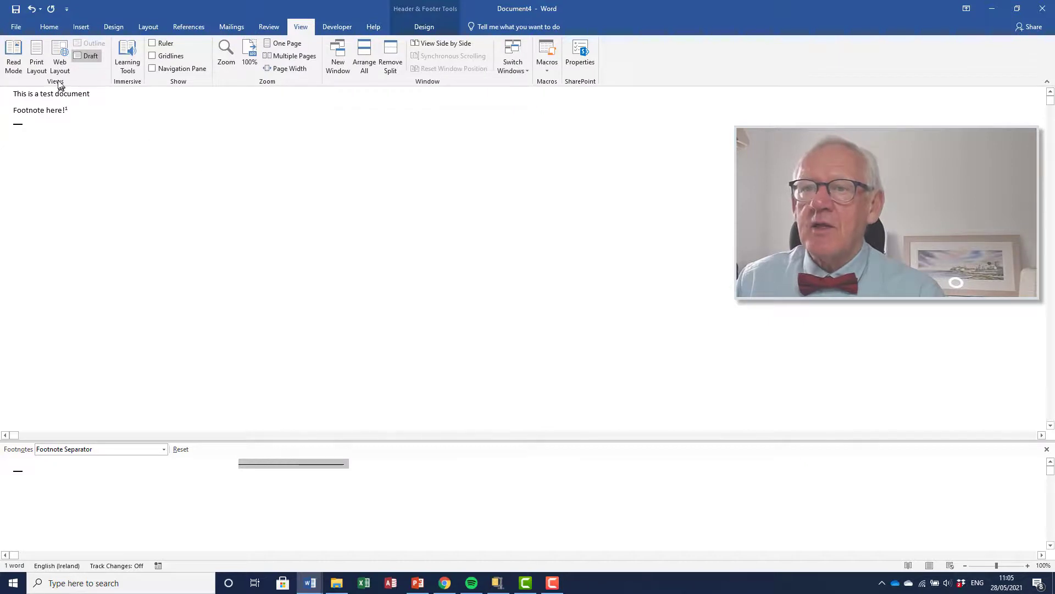
{"action": "mouse_move", "coordinate": [36, 57]}
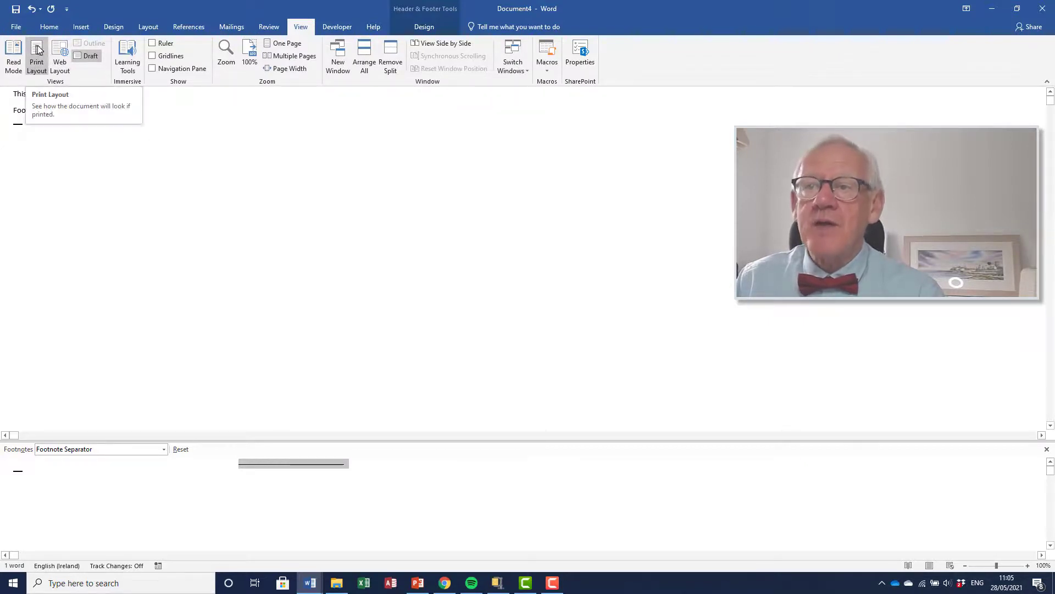
Step: View the page bottom in Print Layout to confirm the right-aligned separator and footnote
{"action": "left_click", "coordinate": [37, 57]}
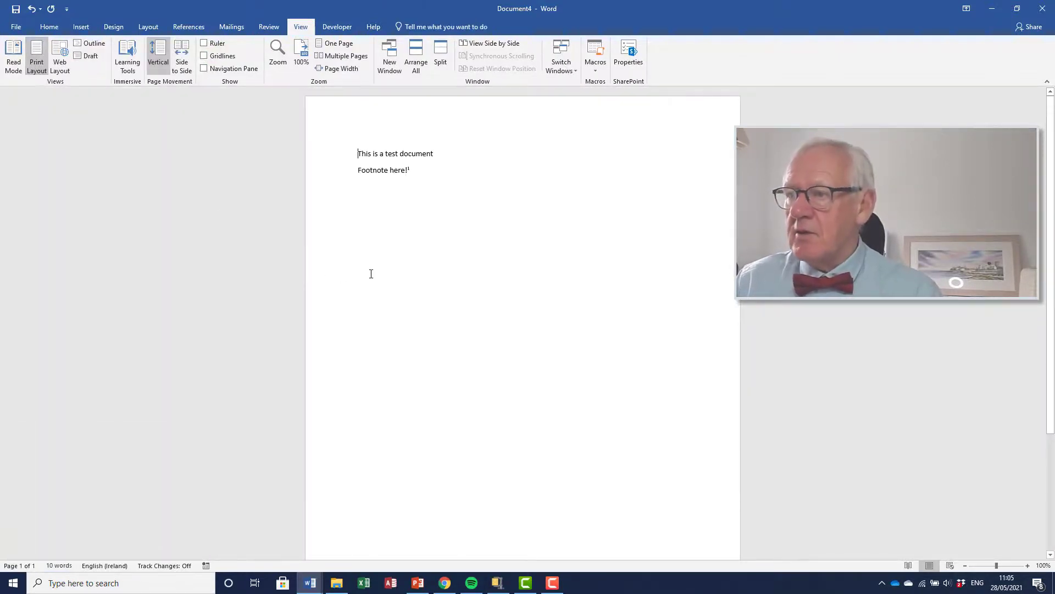
{"action": "scroll", "scroll_direction": "down", "scroll_amount": 3}
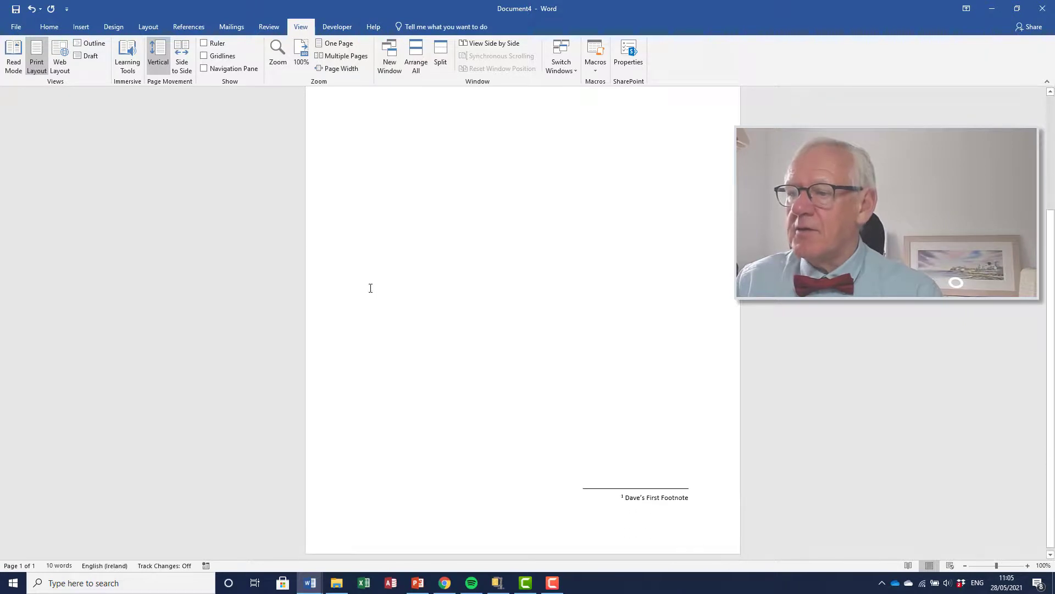